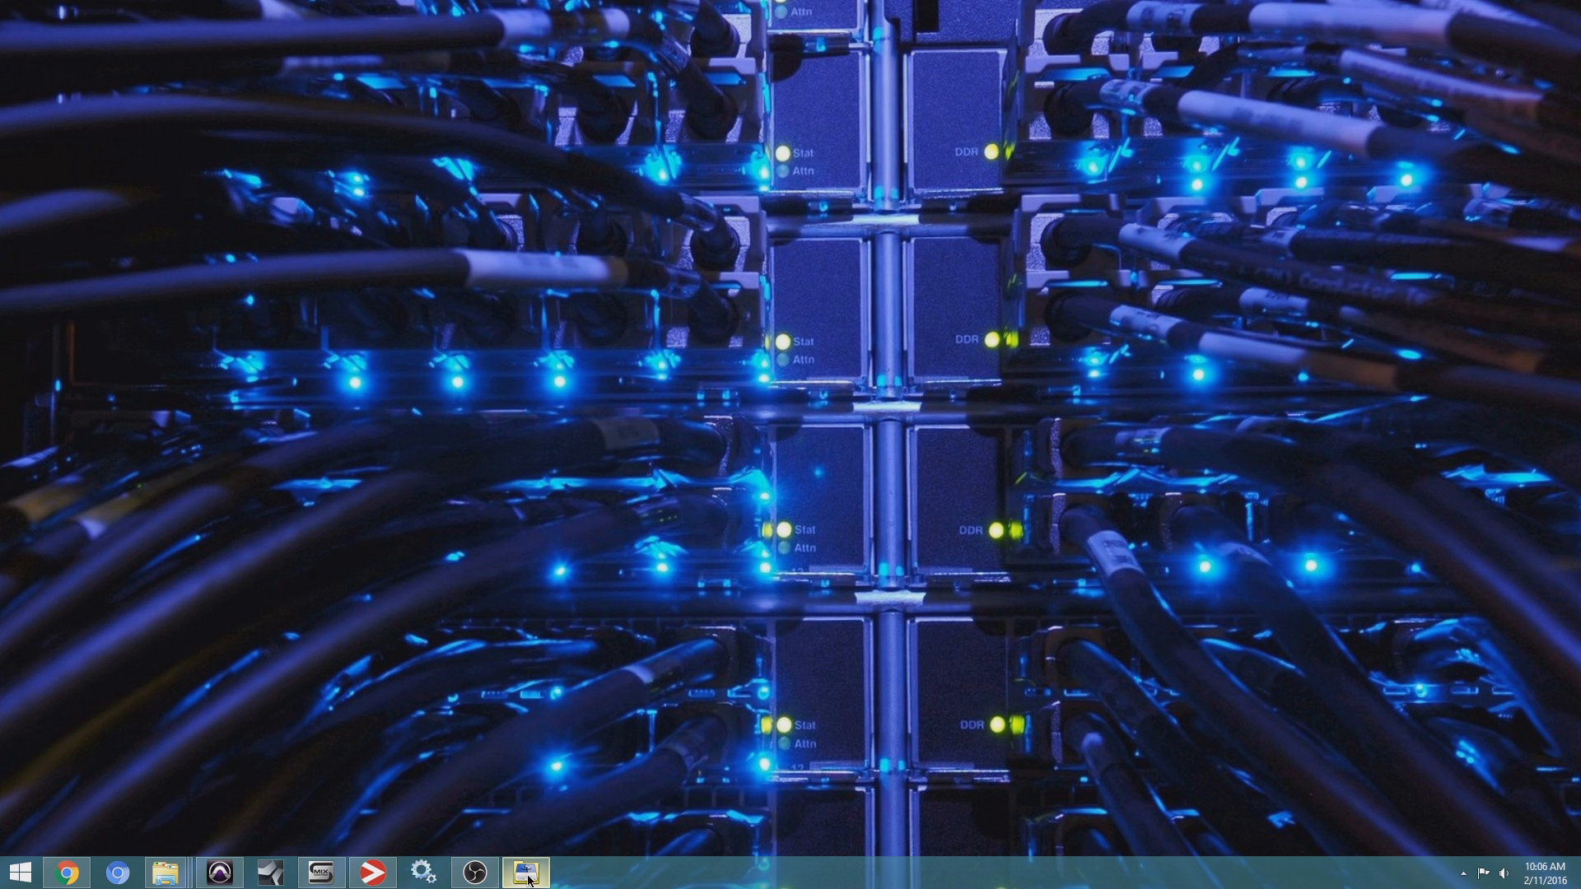
Launch HFSExplorer from the taskbar, giving an empty window with no file system loaded.
click(526, 873)
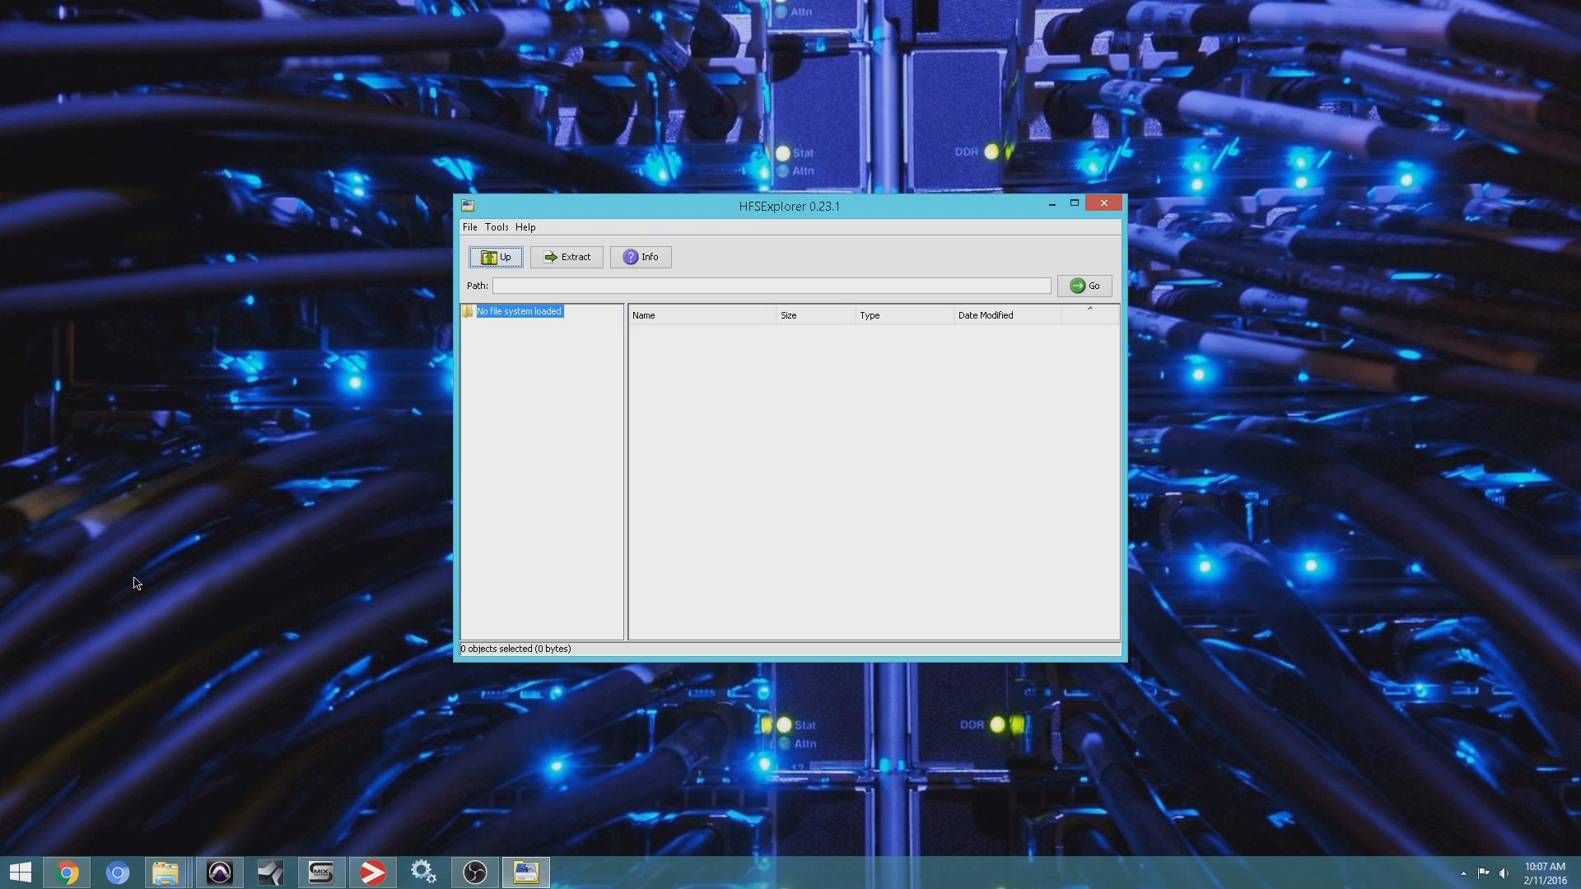
Choose File > Load file system from device and autodetect the Mac HFS+ partition.
click(469, 226)
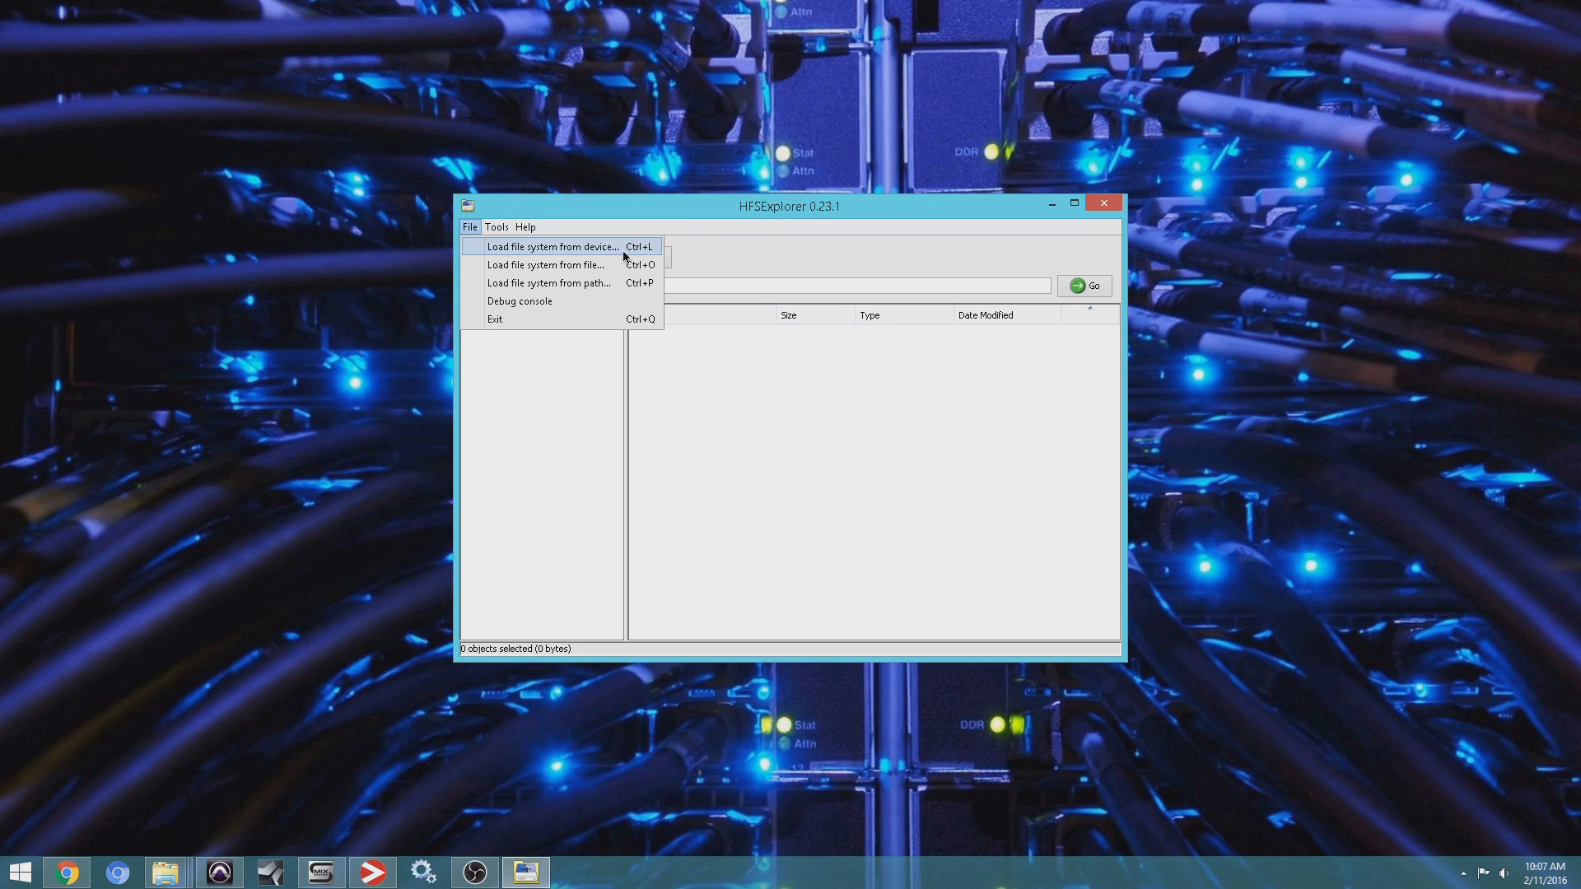
mouse_move(564, 253)
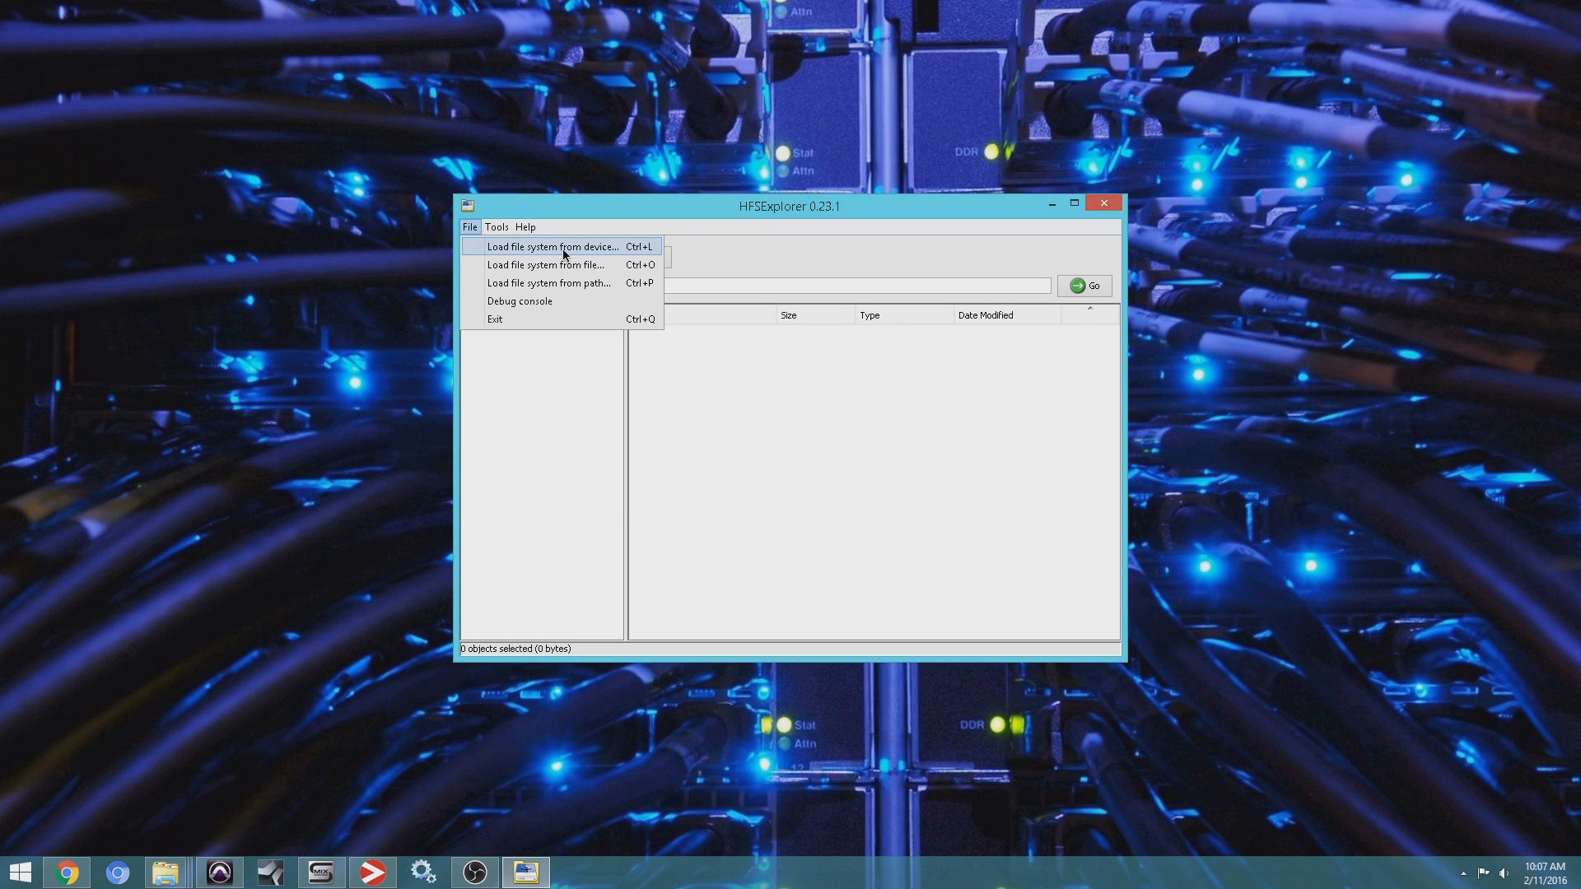
click(551, 245)
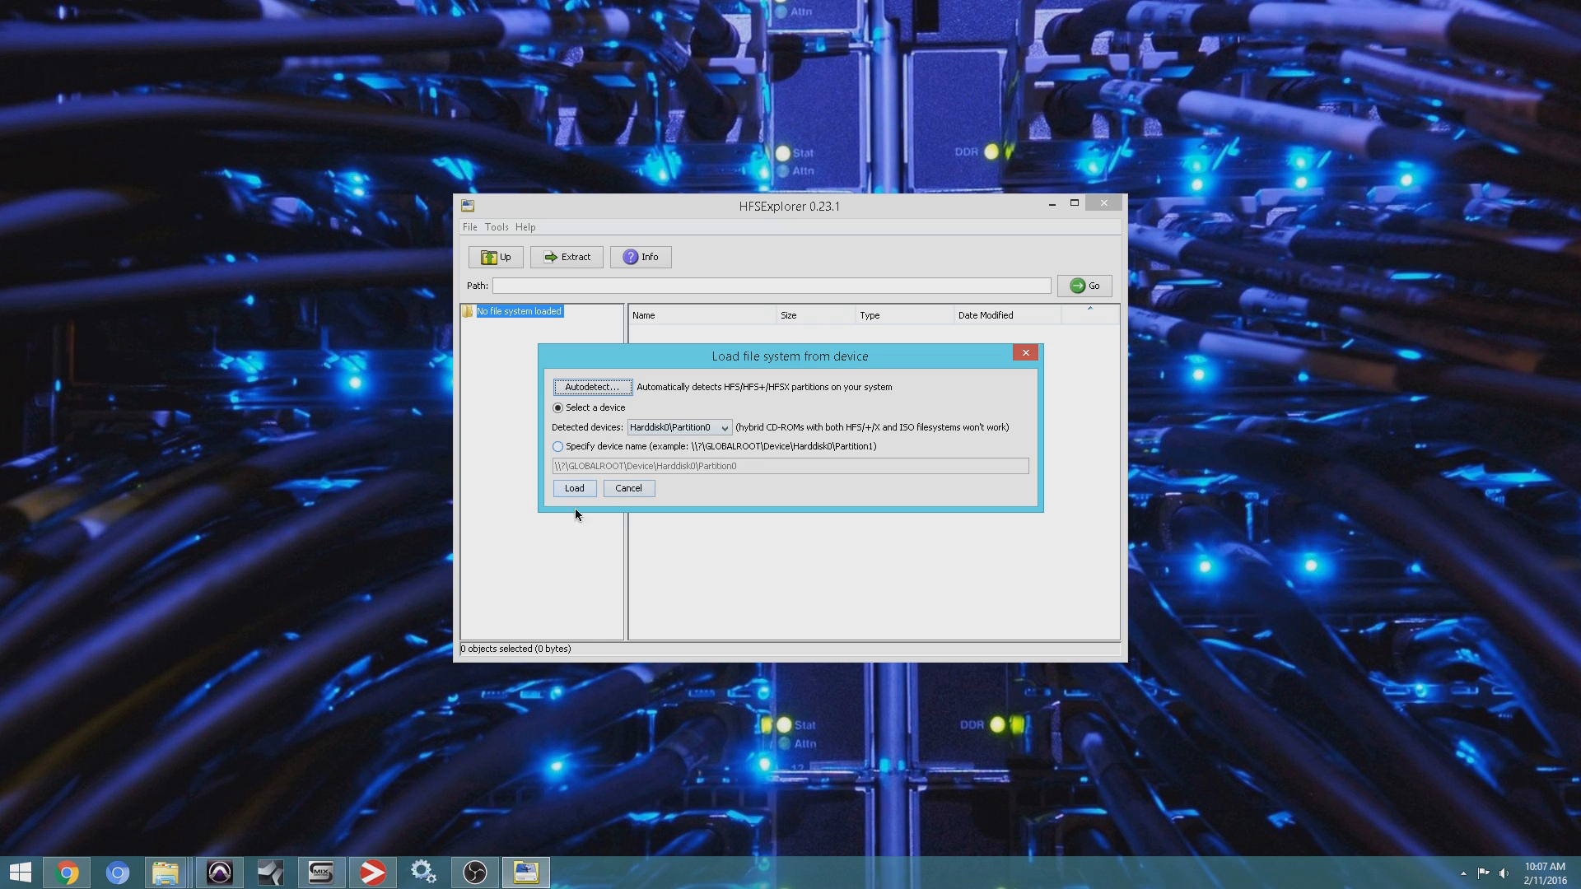
mouse_move(767, 461)
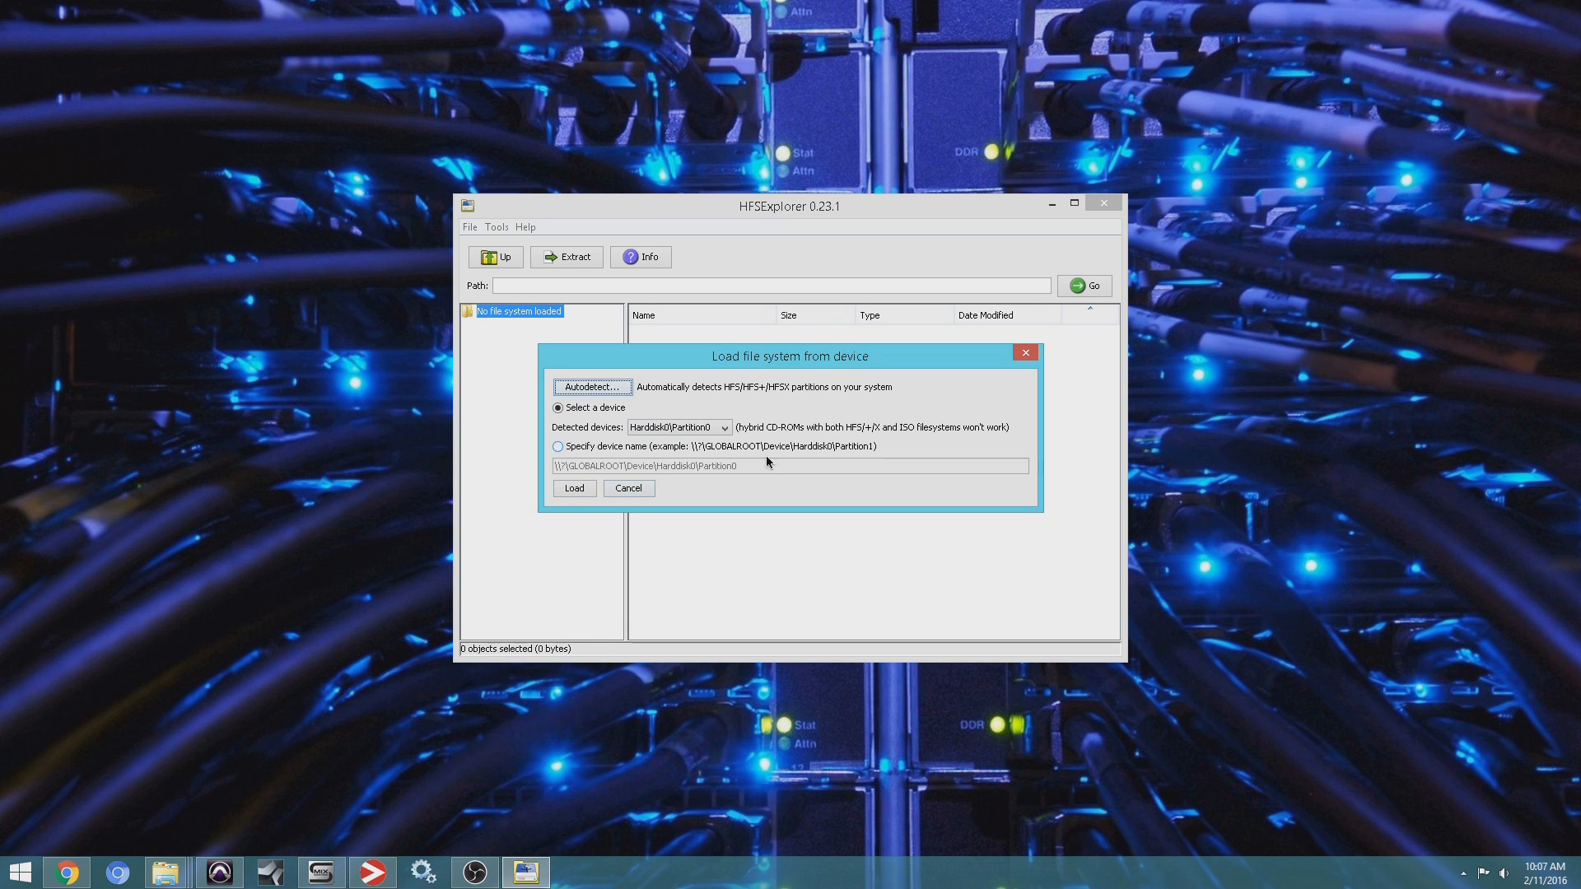
mouse_move(844, 523)
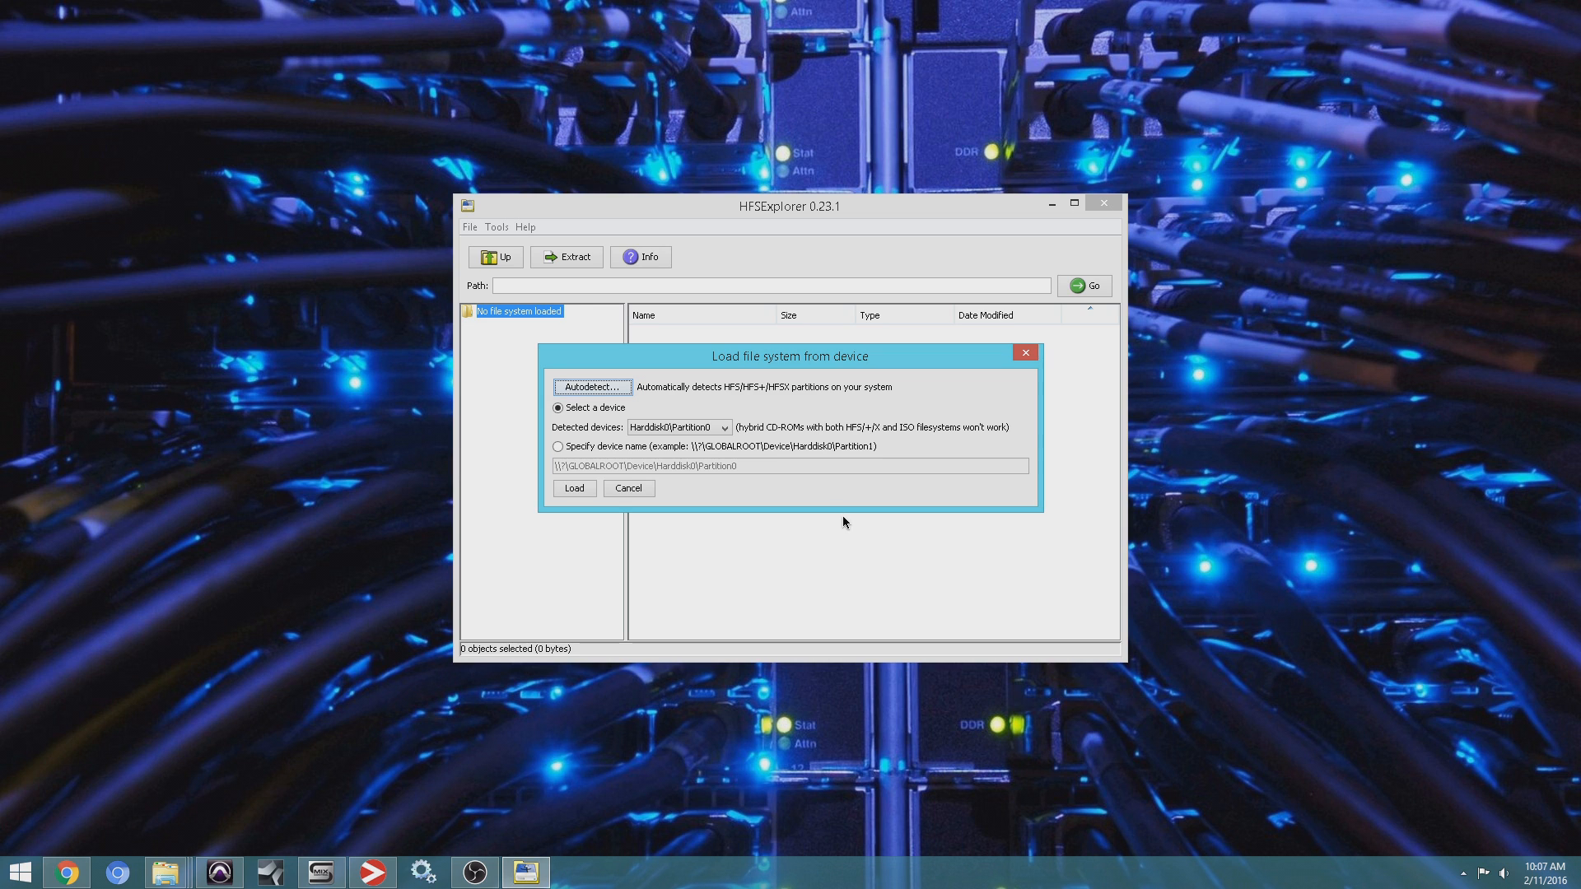
mouse_move(682, 622)
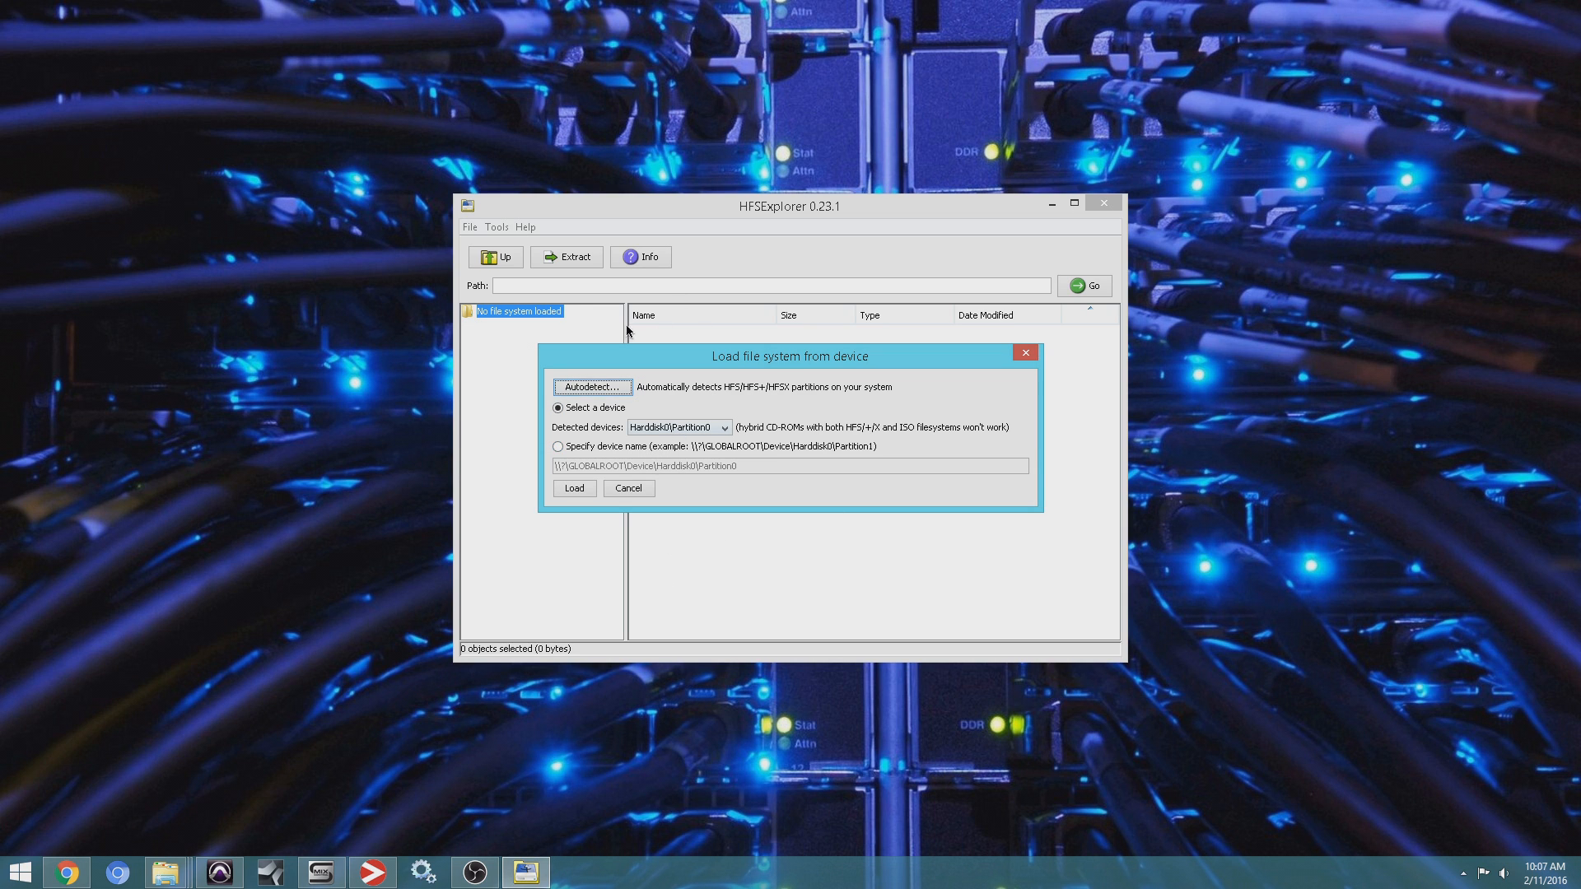
click(592, 385)
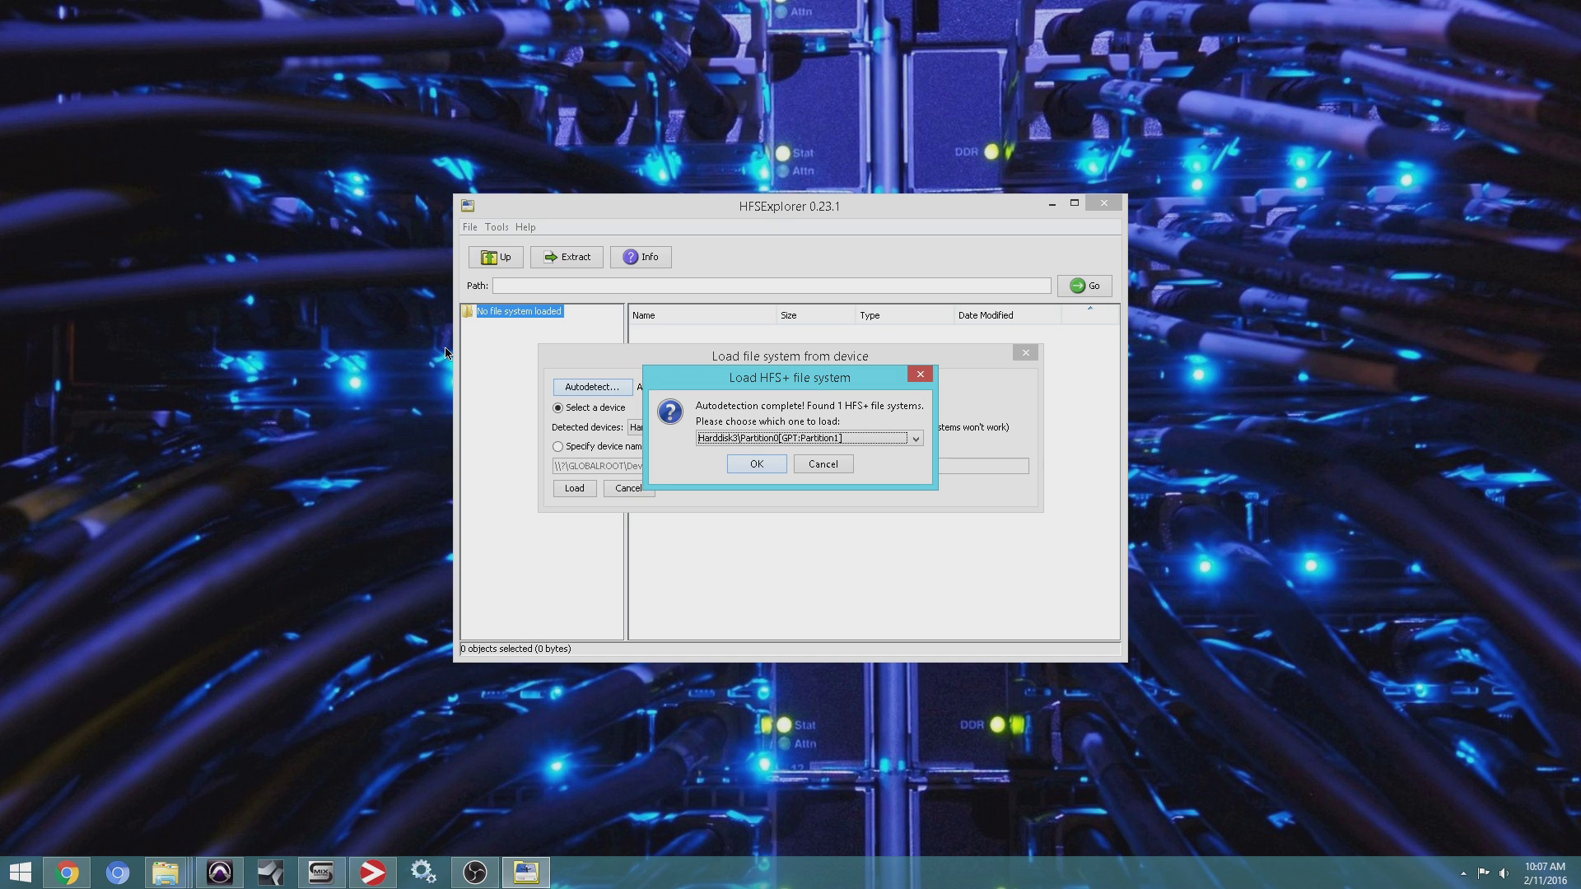
mouse_move(670, 242)
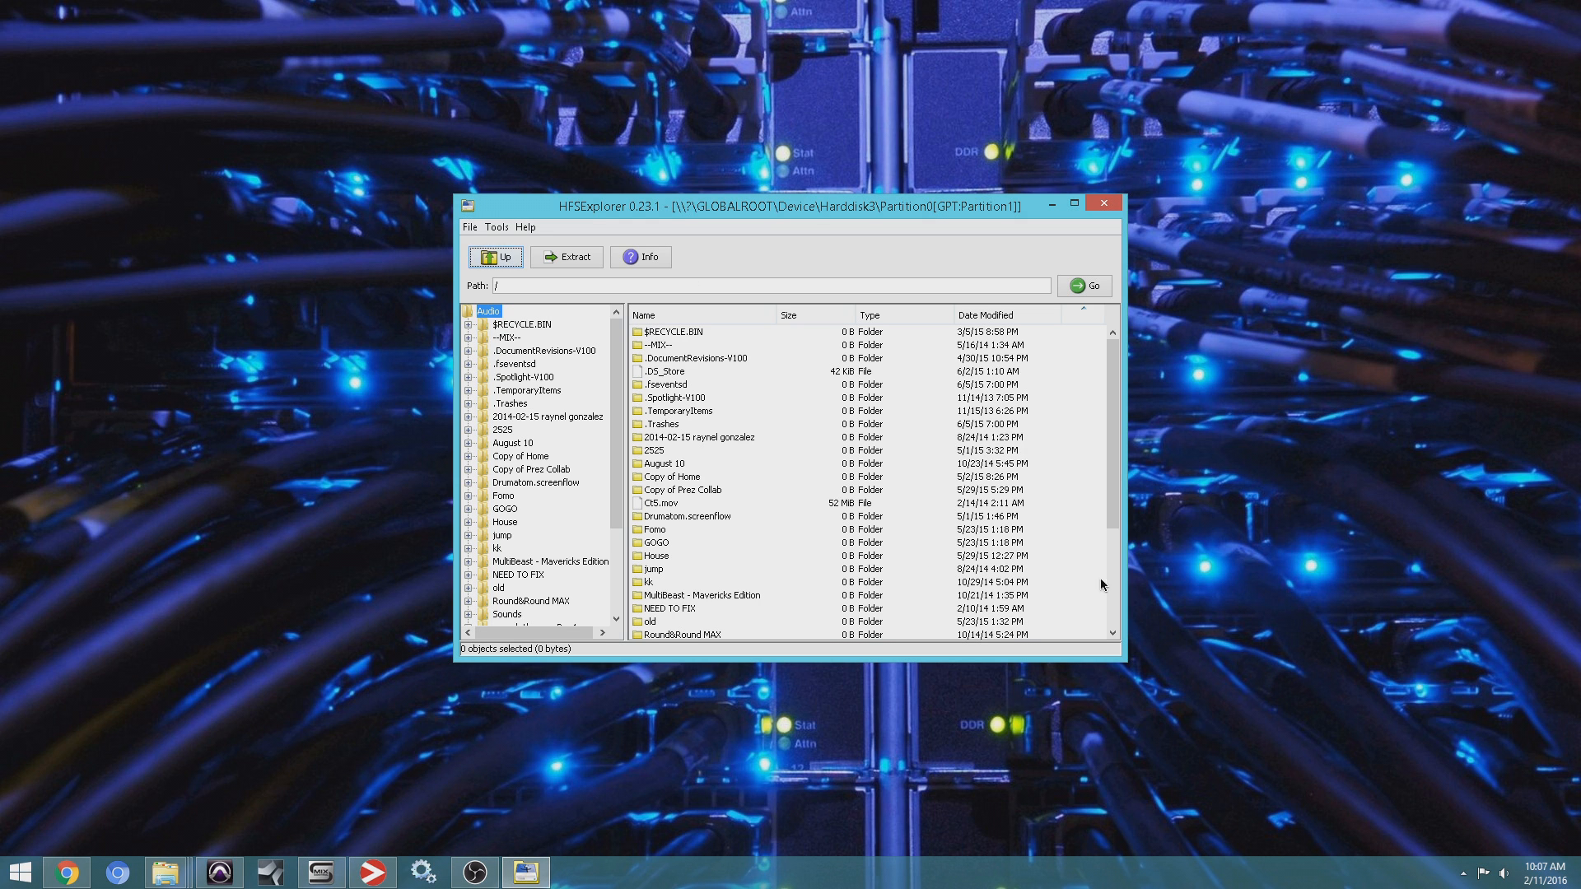
mouse_move(512, 341)
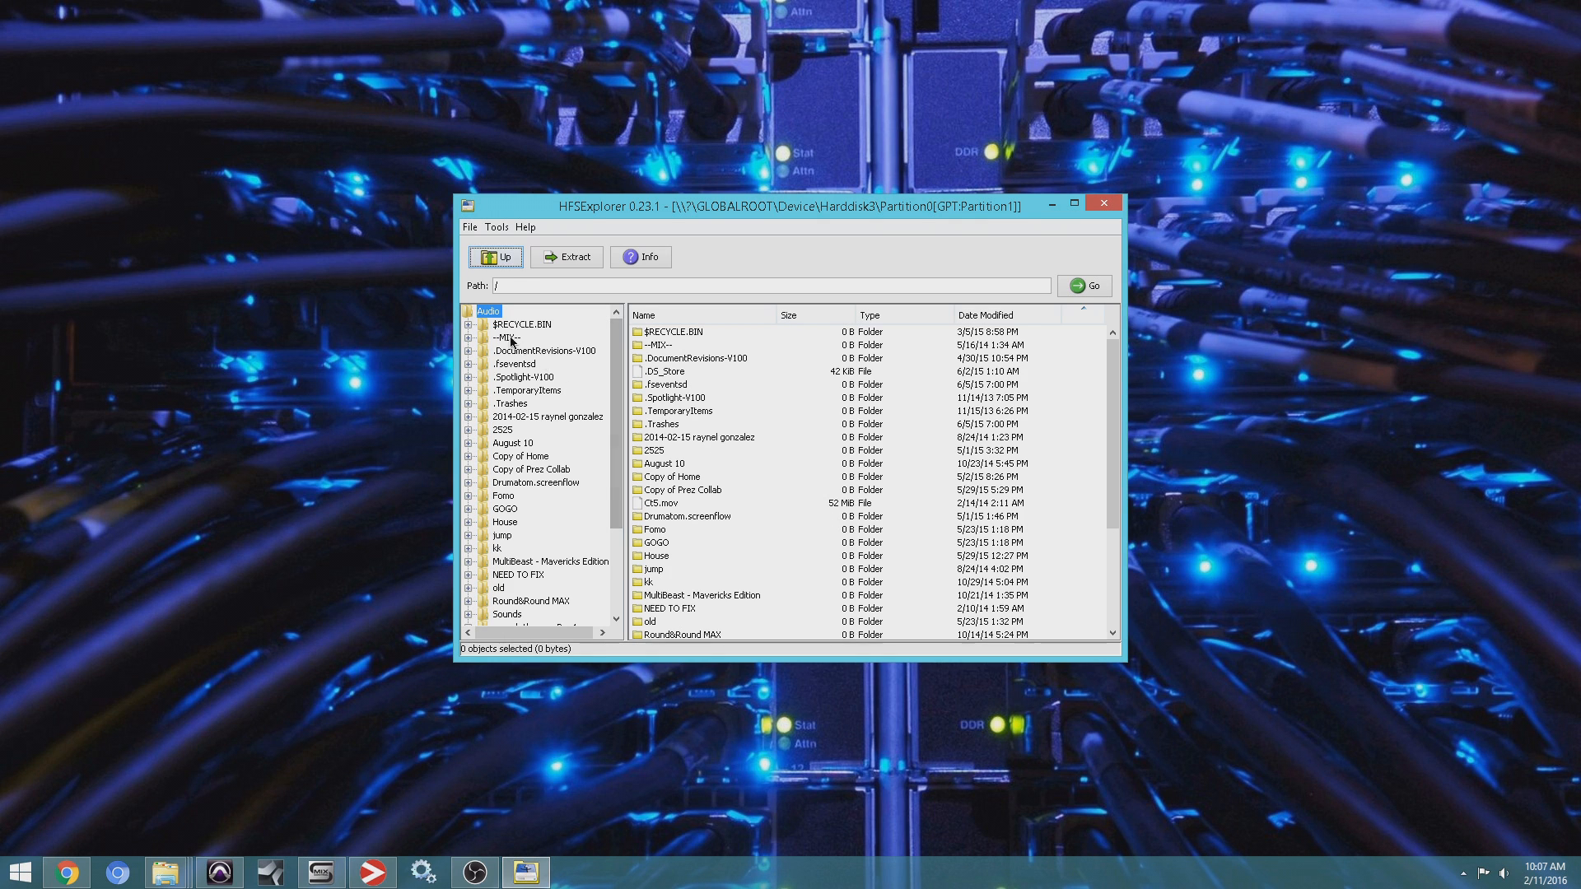
Extract the ~MIX~ folder's data to Q:\PRO-TOOLS, reaching the symbolic-links question.
right_click(504, 336)
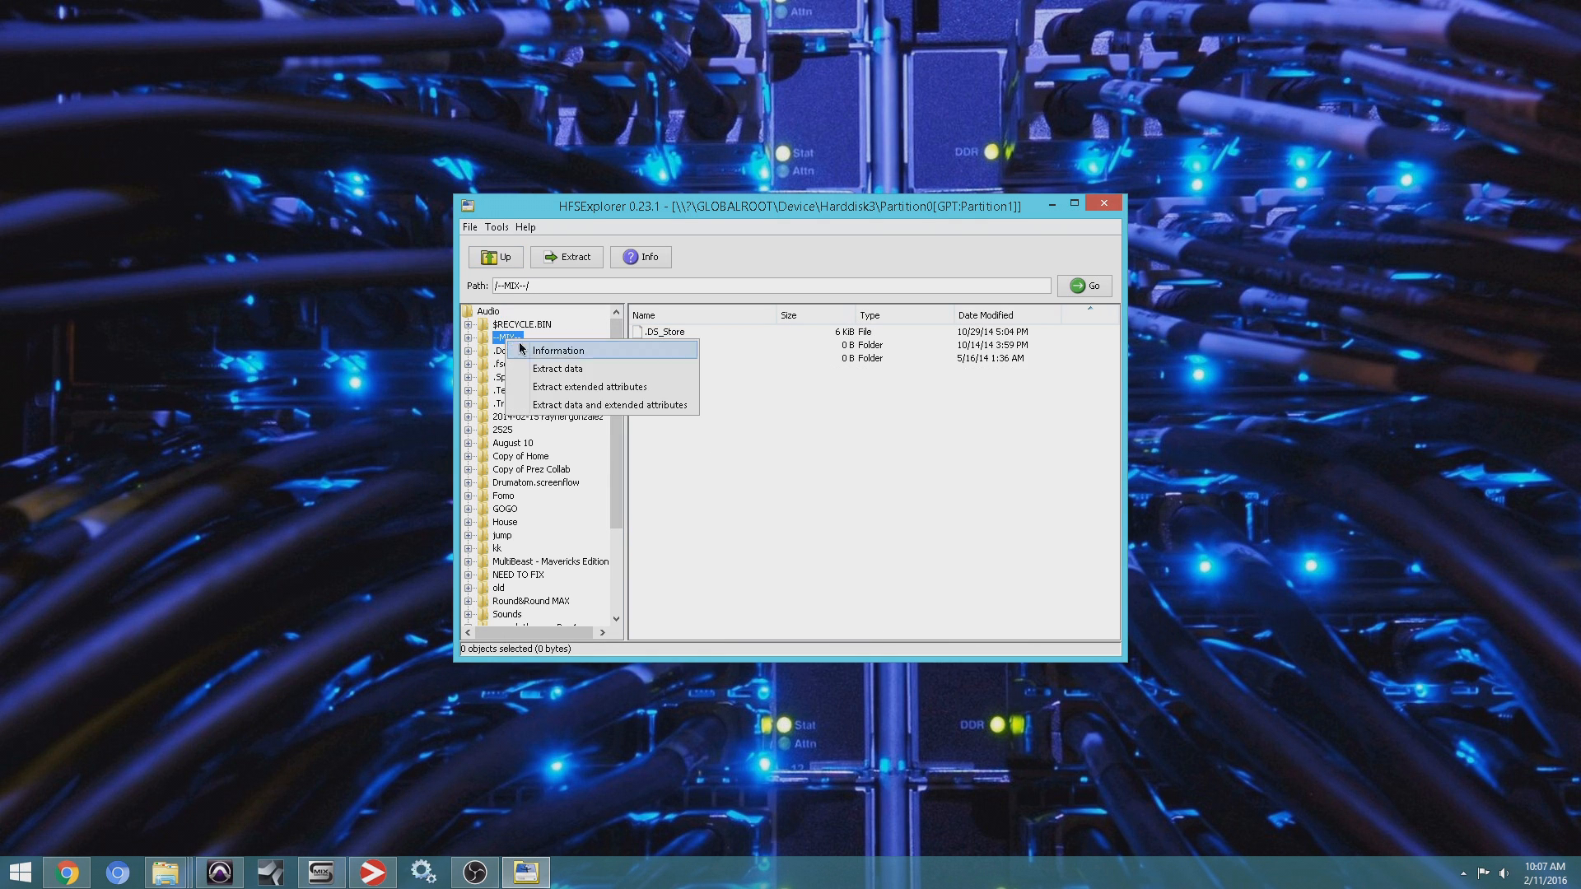
click(557, 367)
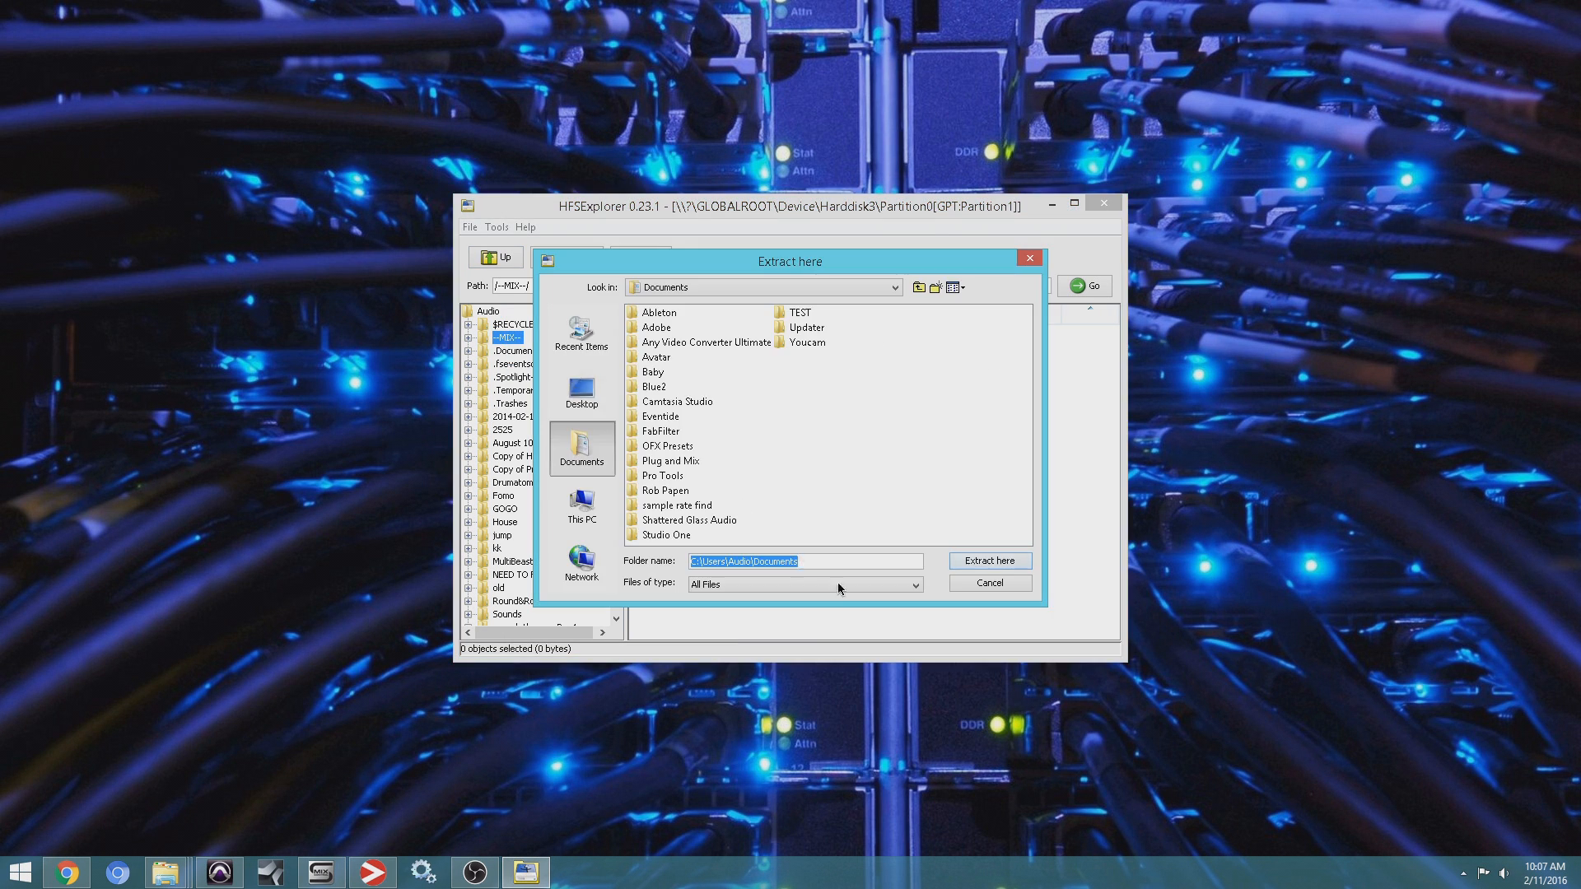
text(Q:\PRO-TOOLS)
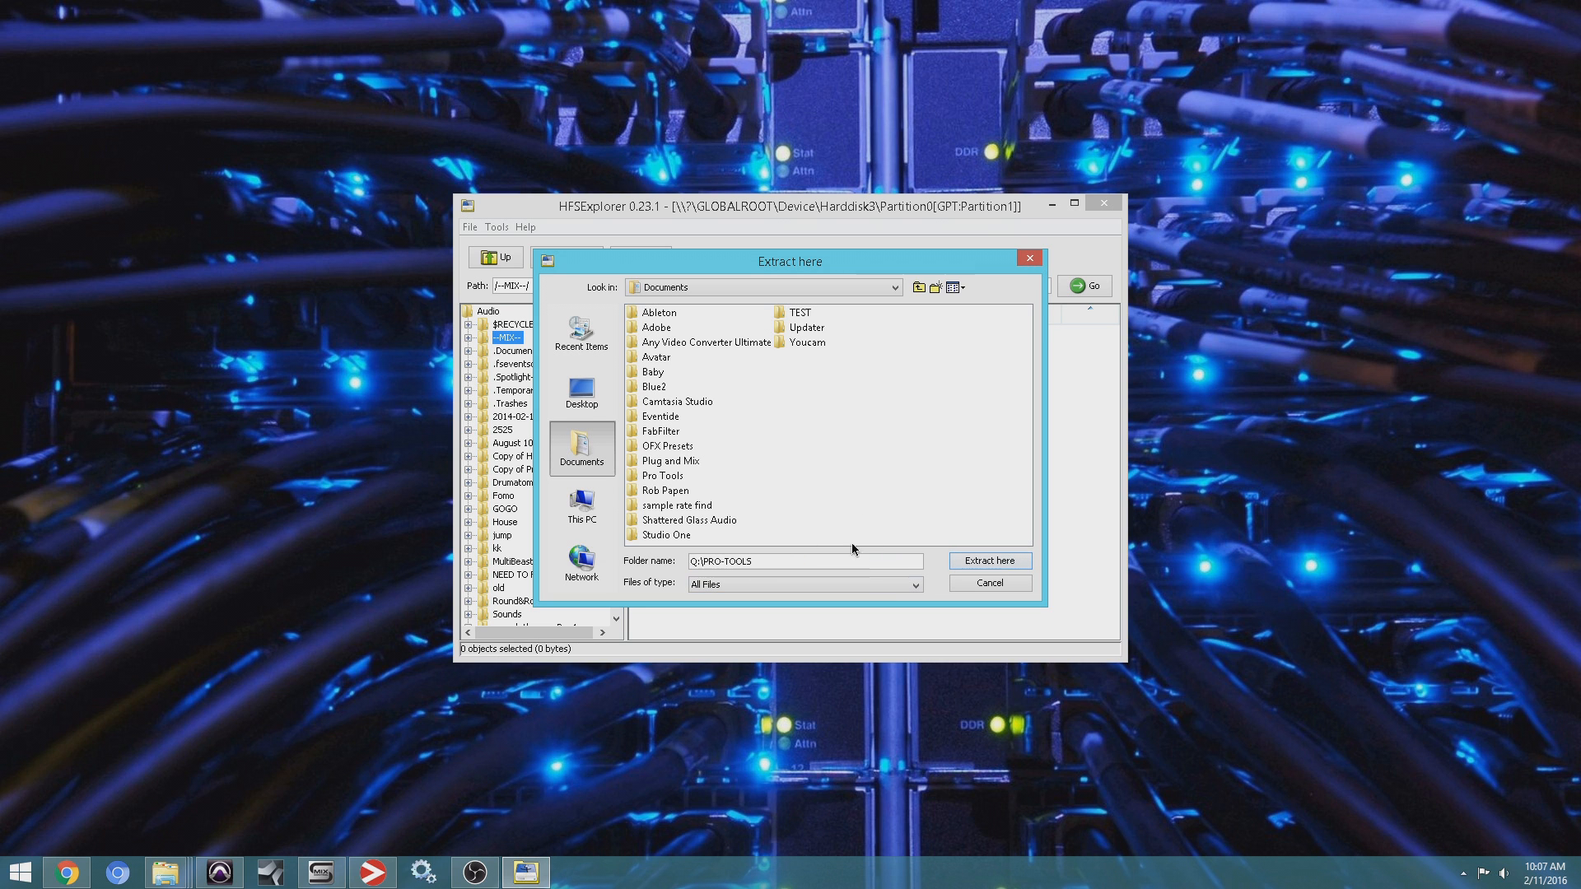
click(988, 560)
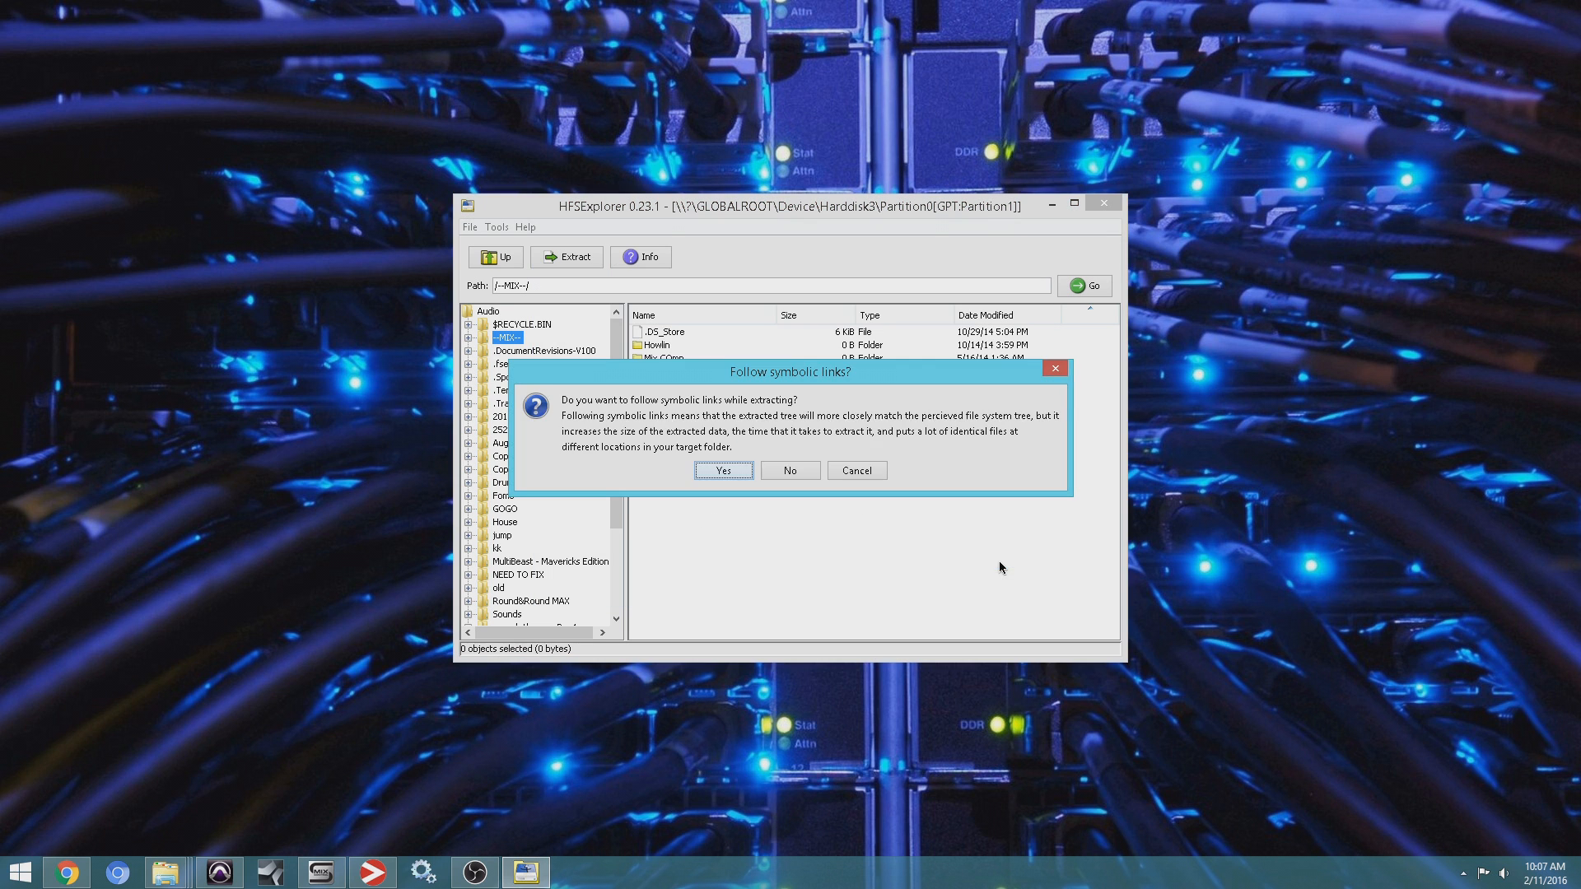